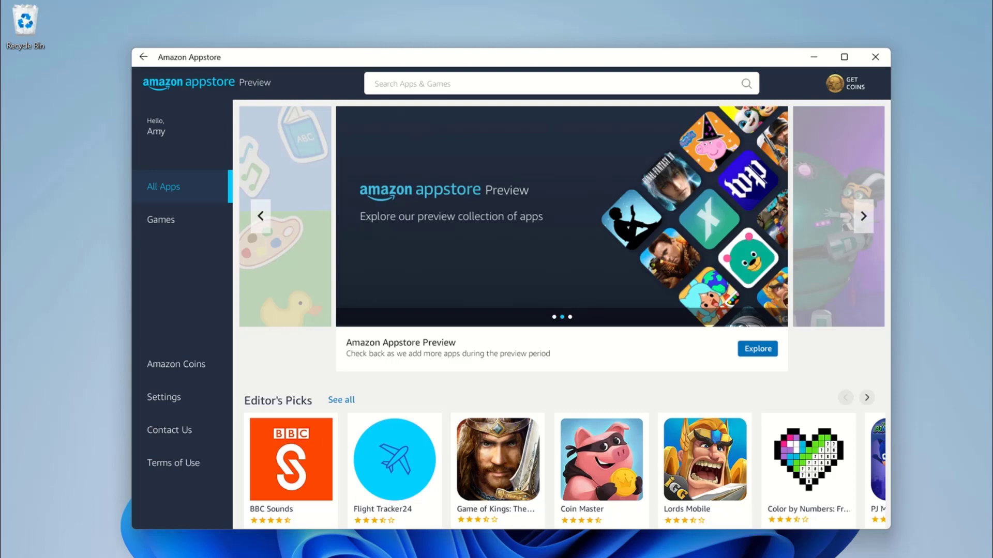
Switch the Narrator screen reader toggle to On in Accessibility settings
{"action": "scroll", "scroll_direction": "down", "scroll_amount": 3}
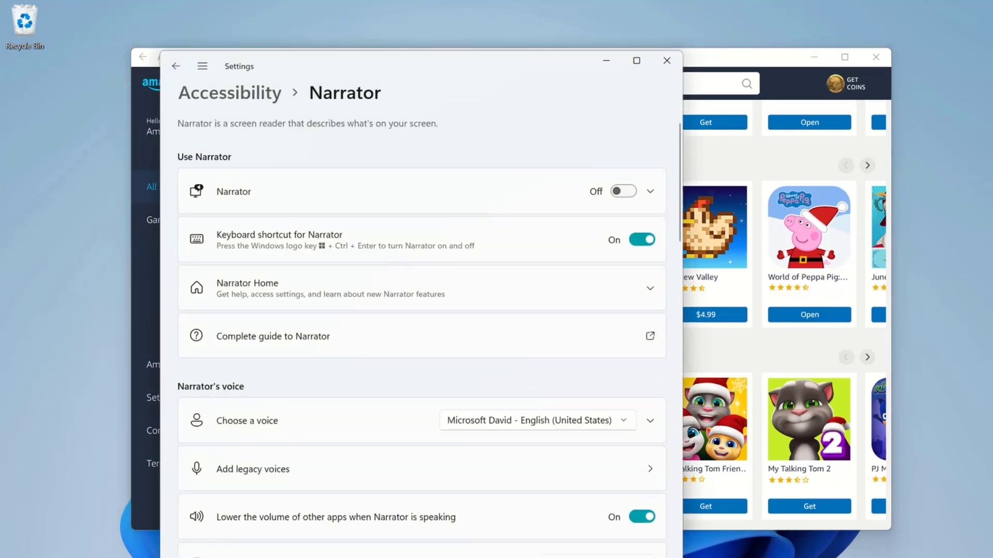
{"action": "mouse_move", "coordinate": [618, 210]}
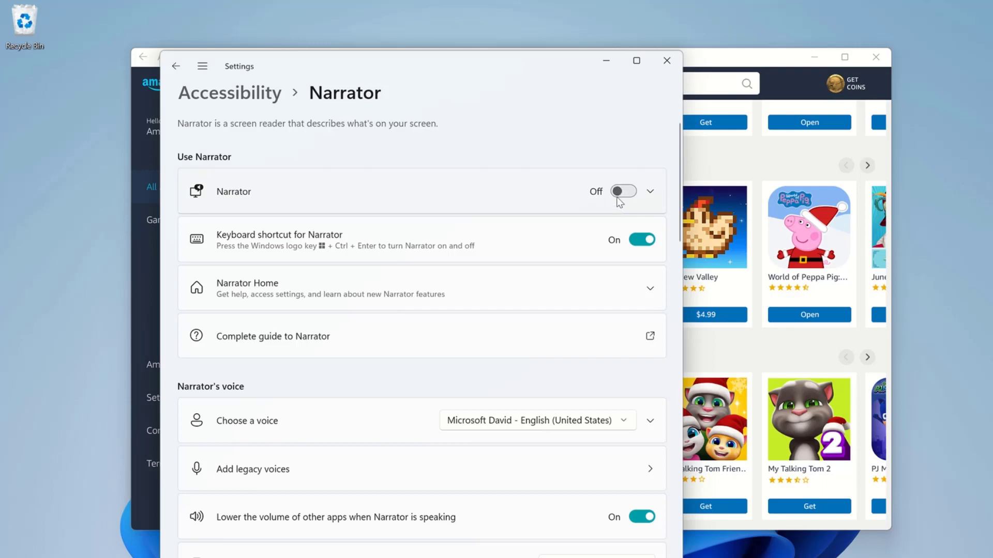
{"action": "left_click", "coordinate": [623, 191]}
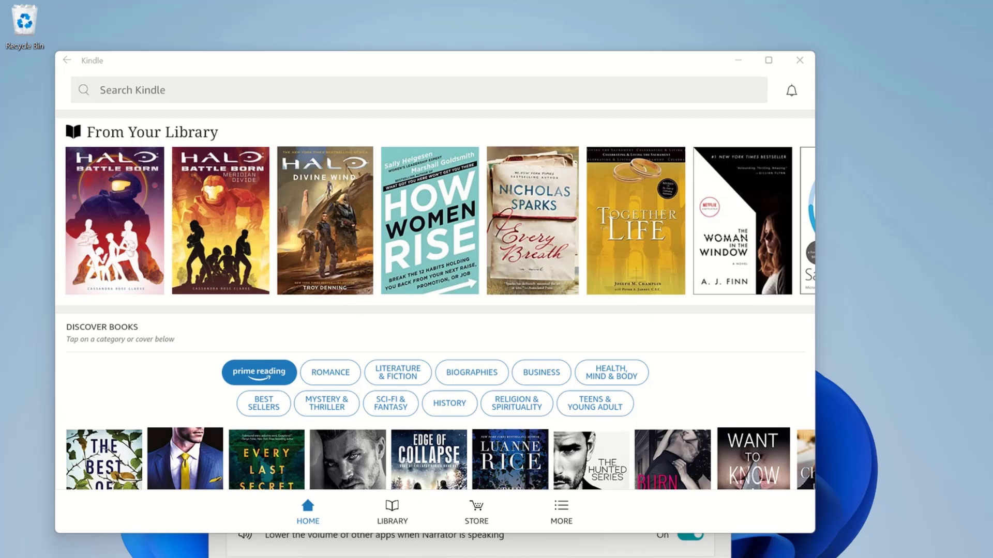
Focus Kindle and move between From Your Library covers with Alt+Right/Left until Halo: Battle Born is focused
{"action": "left_click", "coordinate": [418, 89]}
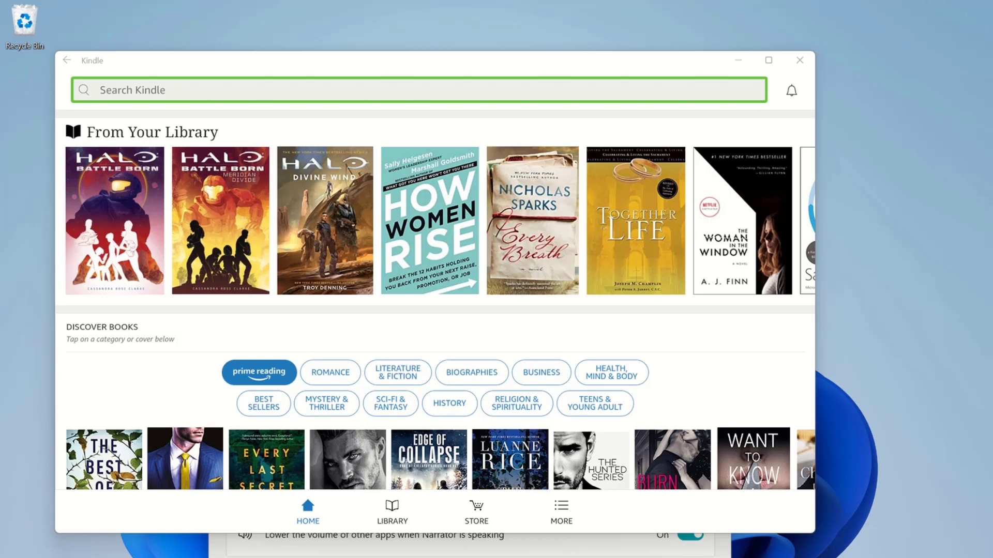
{"action": "key", "text": "alt+Right"}
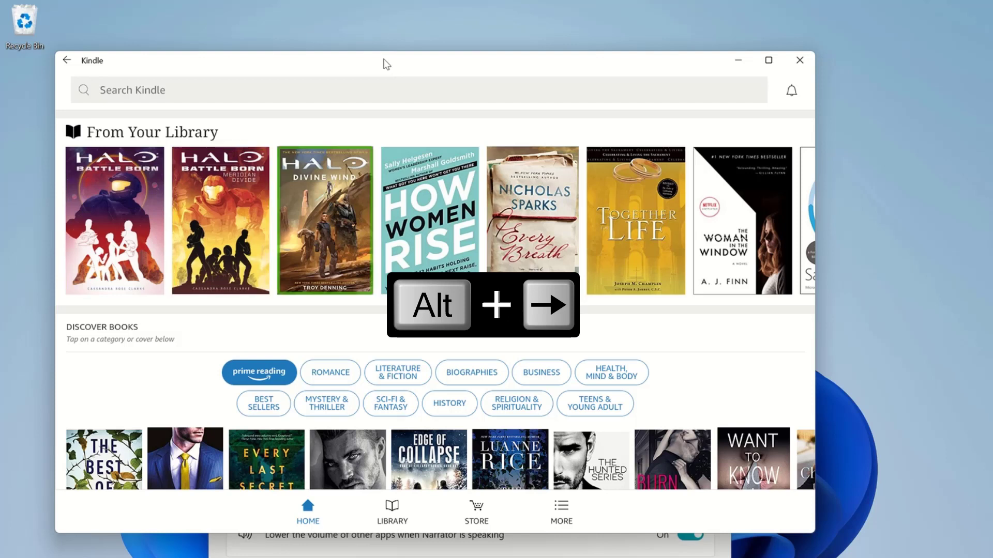
{"action": "key", "text": "alt+Right"}
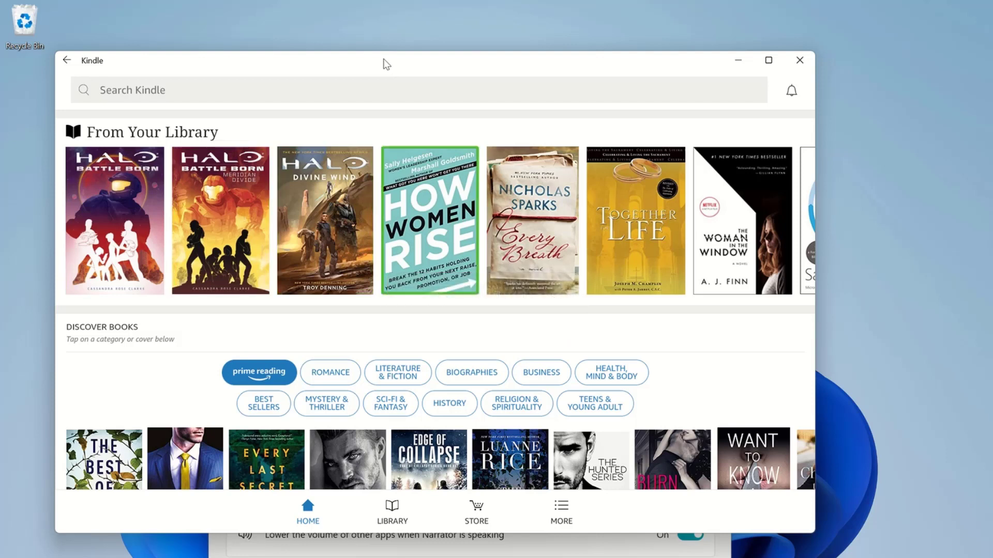
{"action": "key", "text": "alt+Left"}
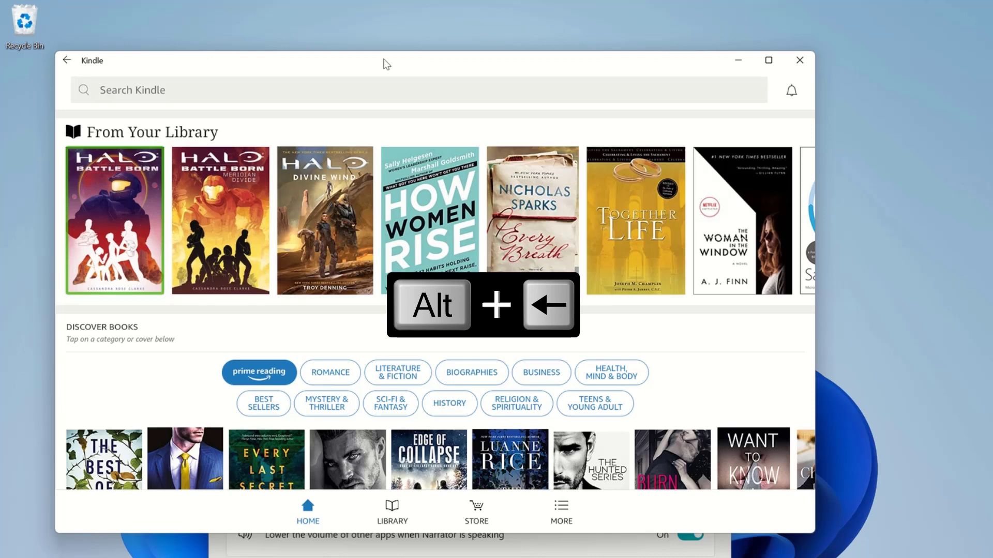
{"action": "key", "text": "alt+Left"}
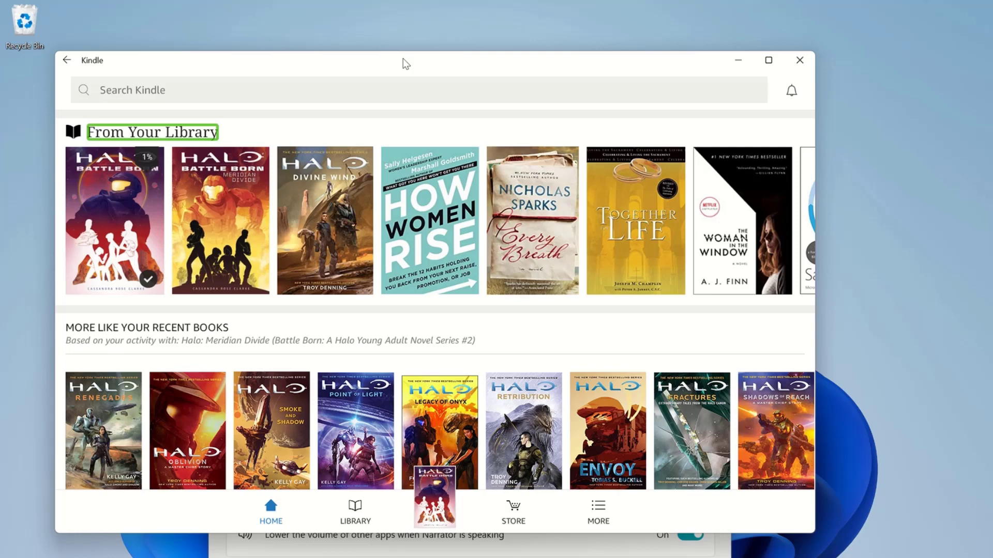
{"action": "key", "text": "alt+ctrl+Left"}
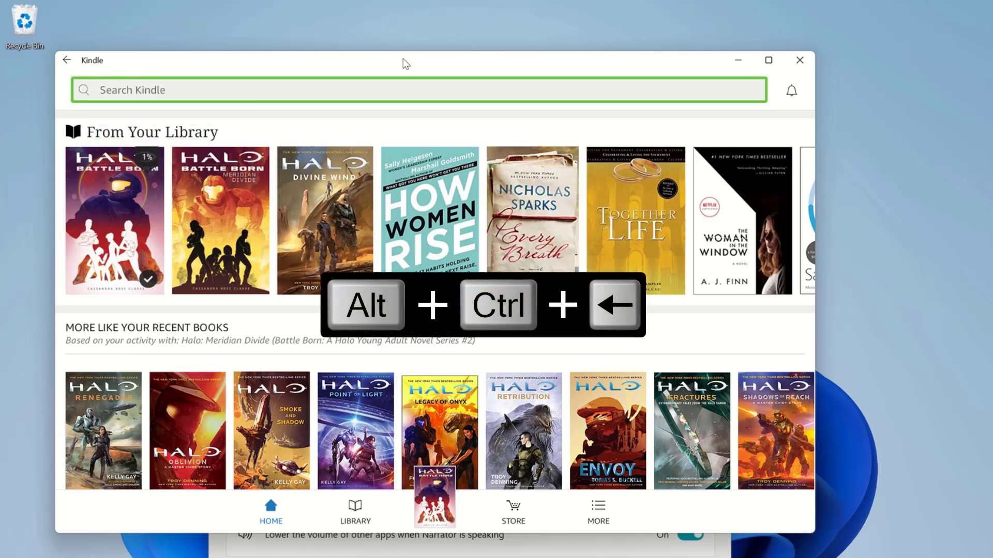
{"action": "key", "text": "Alt+Ctrl+Right"}
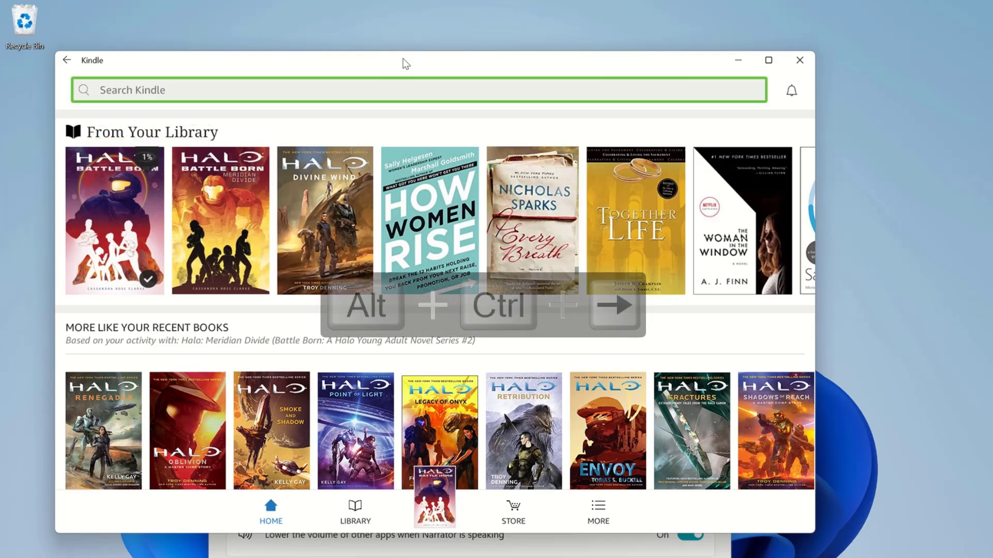
{"action": "key", "text": "alt+ctrl+right"}
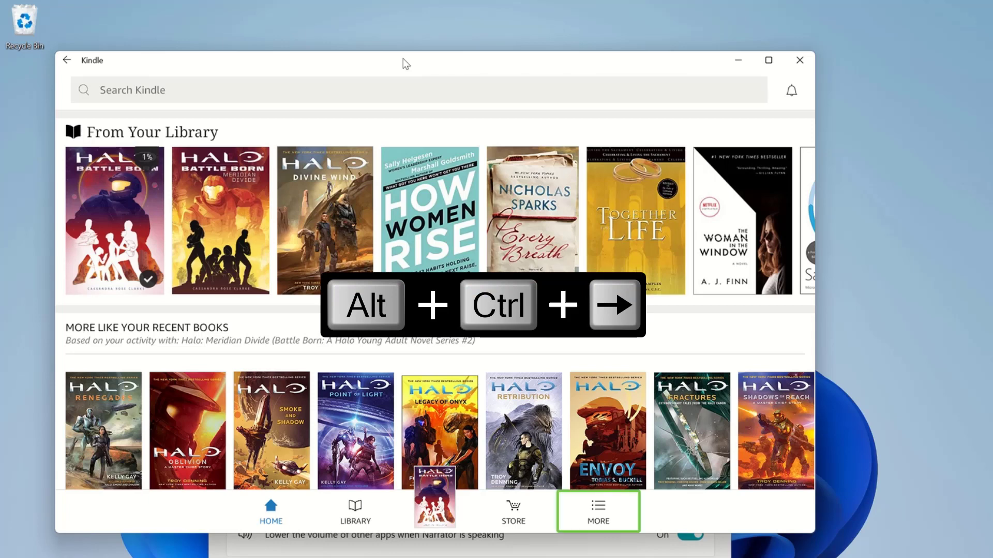
{"action": "key", "text": "alt+ctrl+right"}
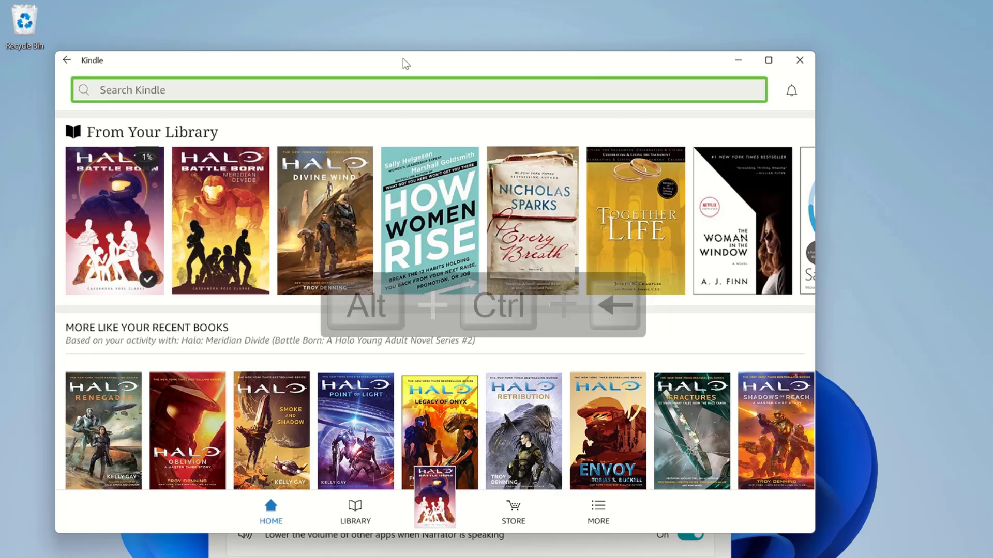
{"action": "key", "text": "alt+ctrl+Left"}
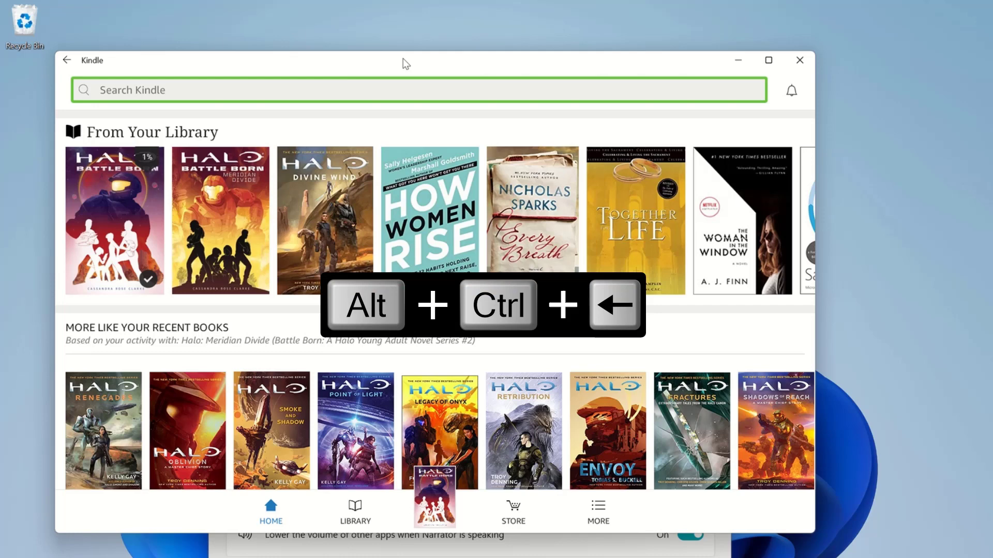
{"action": "key", "text": "alt+ctrl+Left"}
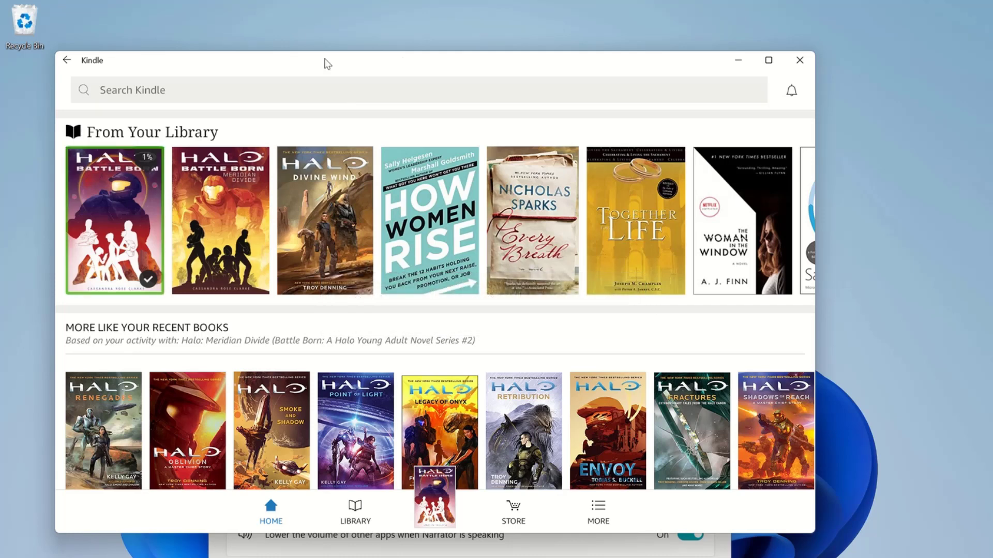
{"action": "key", "text": "Alt+Enter"}
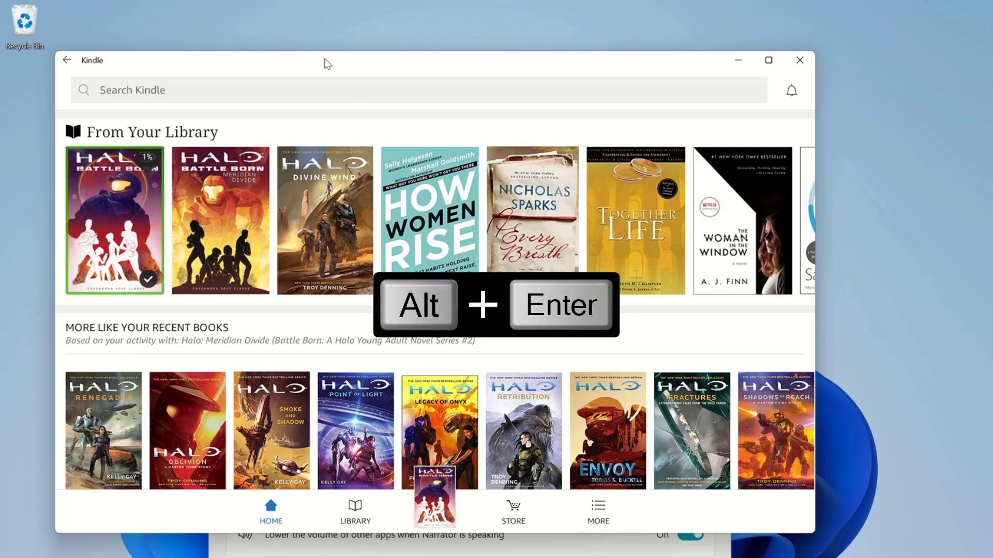
Open Halo: Battle Born in the reader at Chapter One using Alt+Enter
{"action": "key", "text": "Alt+Enter"}
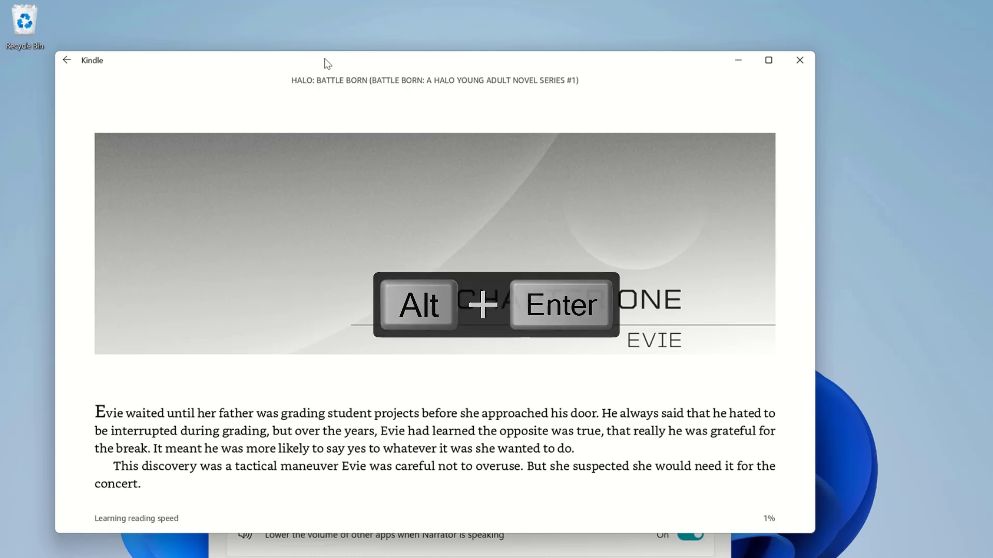
{"action": "key", "text": "alt+enter"}
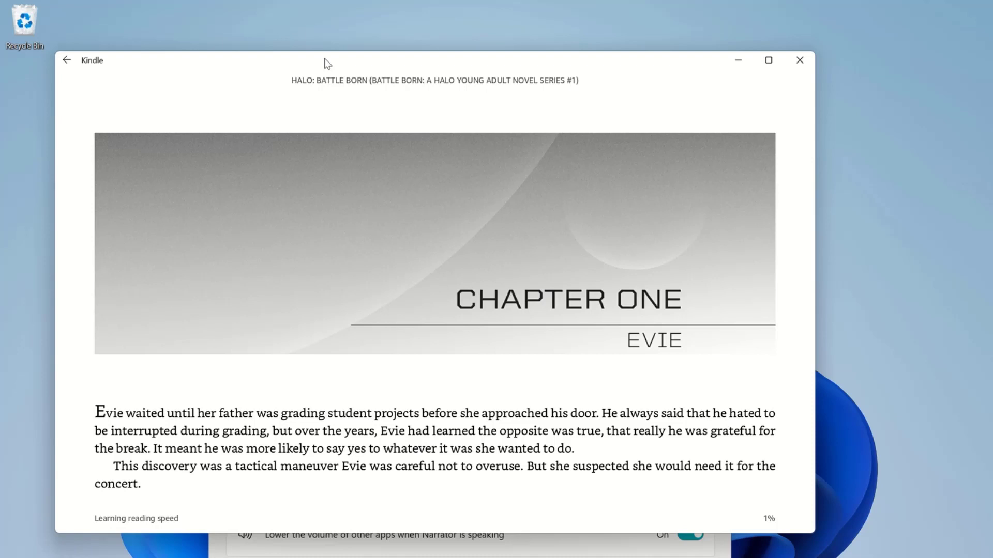
Back out of the reader to the Kindle library home screen with Alt+Backspace
{"action": "key", "text": "alt+backspace"}
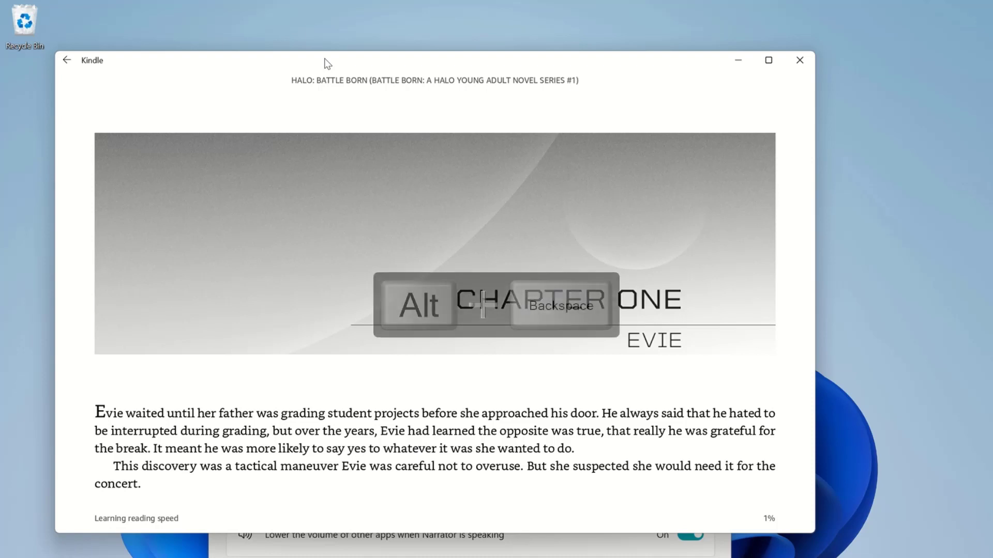
{"action": "key", "text": "alt+backspace"}
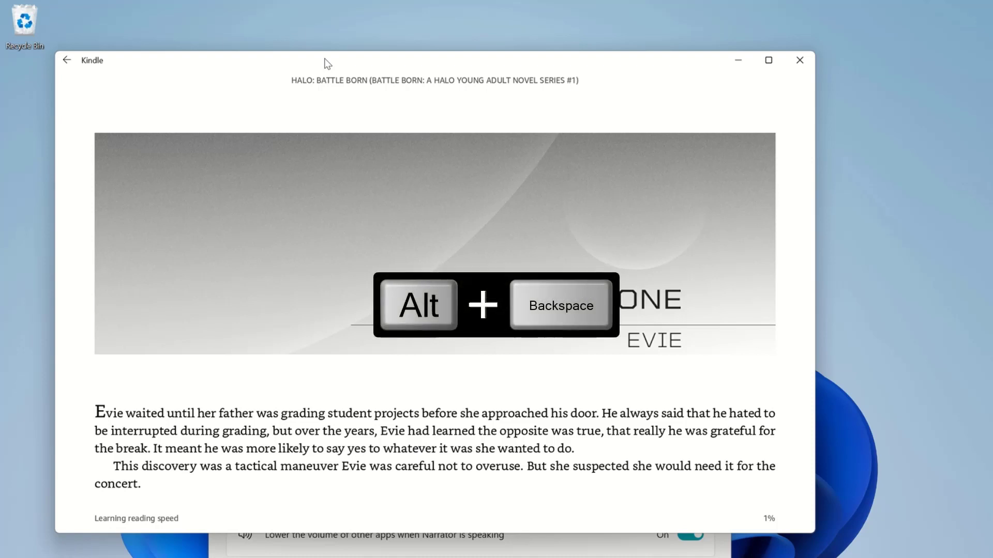
{"action": "key", "text": "alt+backspace"}
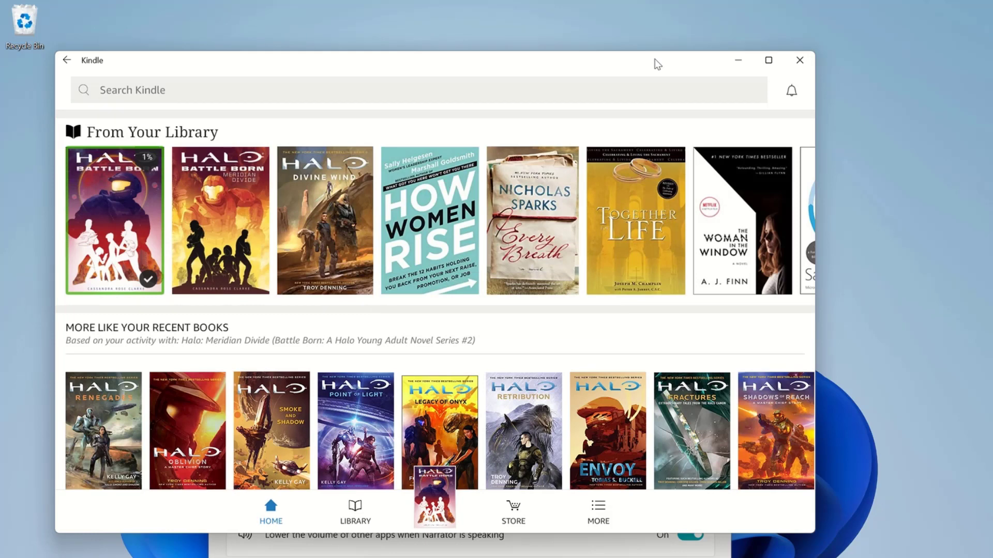
Use Alt+Shift+Enter from the Kindle home screen before switching to Feedback Hub
{"action": "key", "text": "alt+shift+enter"}
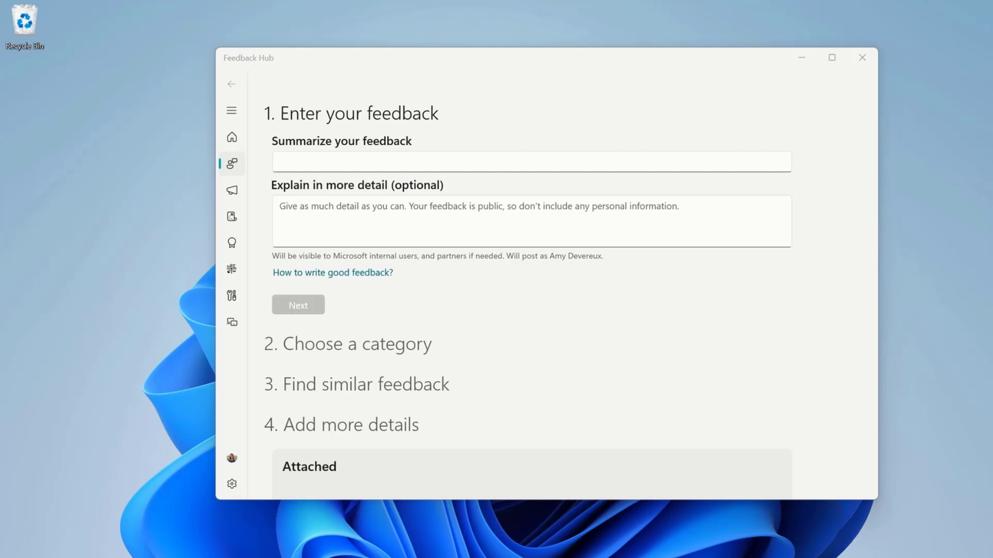
Bring up a blank Enter your feedback form in Feedback Hub with Win+F
{"action": "key", "text": "Win+F"}
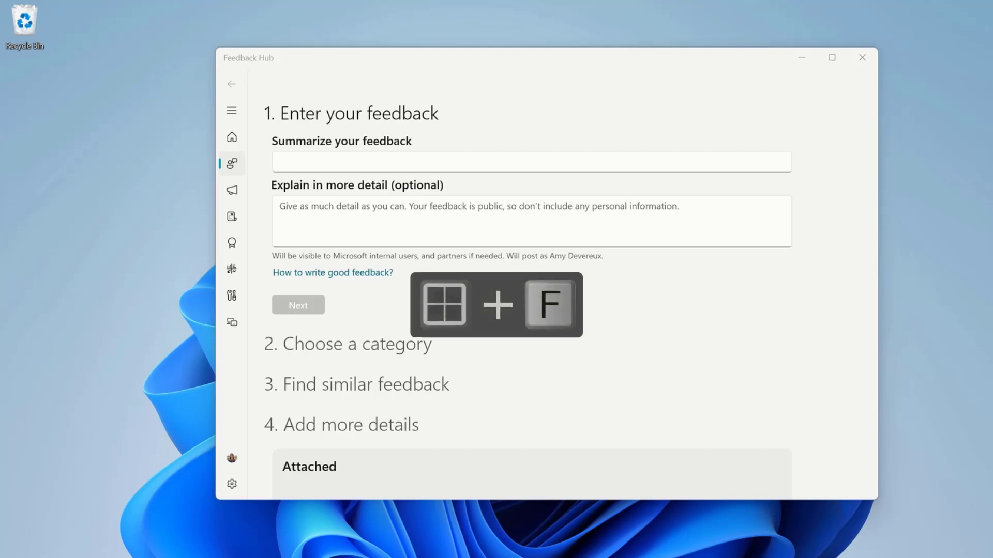